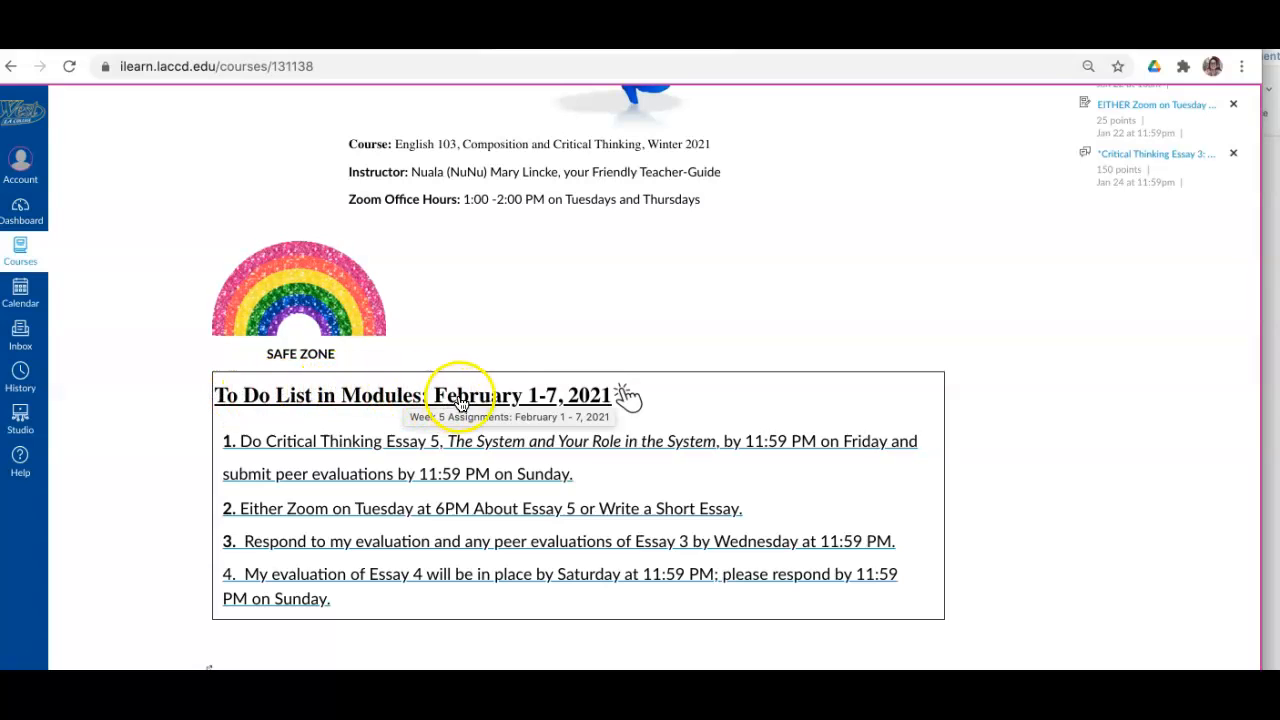
pyautogui.moveTo(544, 398)
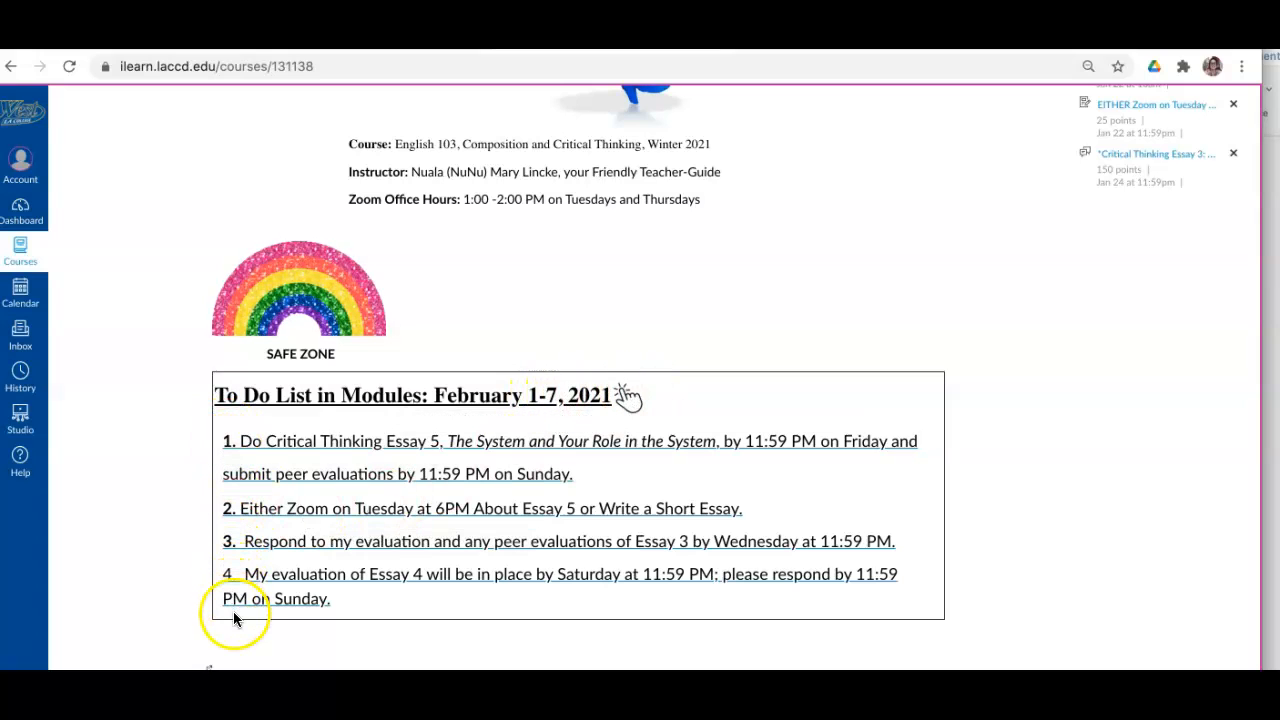
pyautogui.moveTo(220, 444)
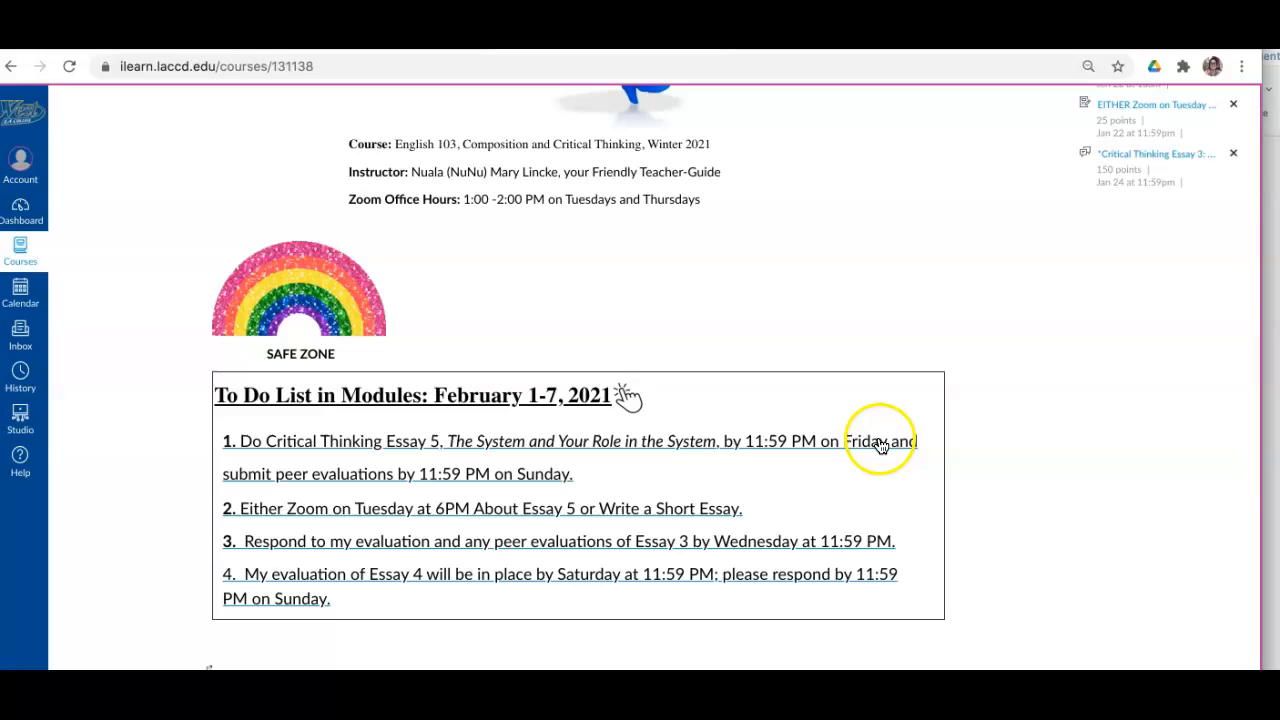
pyautogui.moveTo(508, 488)
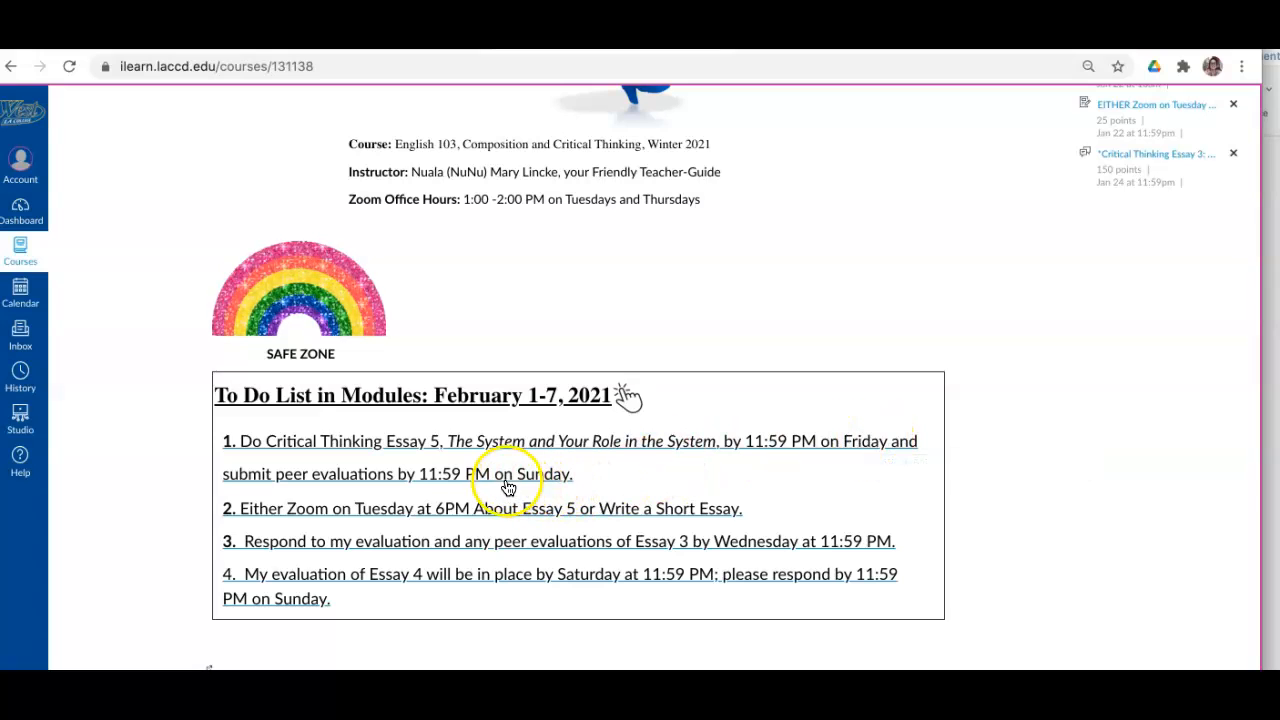
pyautogui.moveTo(216, 516)
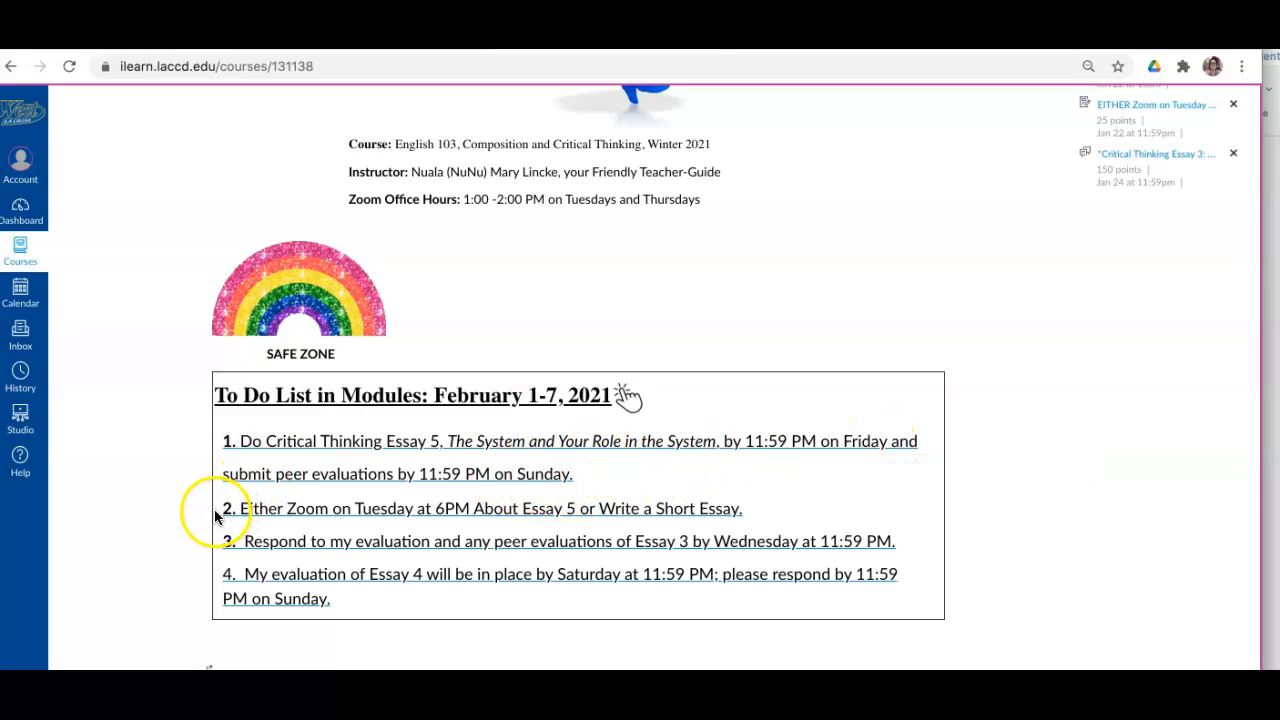
pyautogui.moveTo(304, 504)
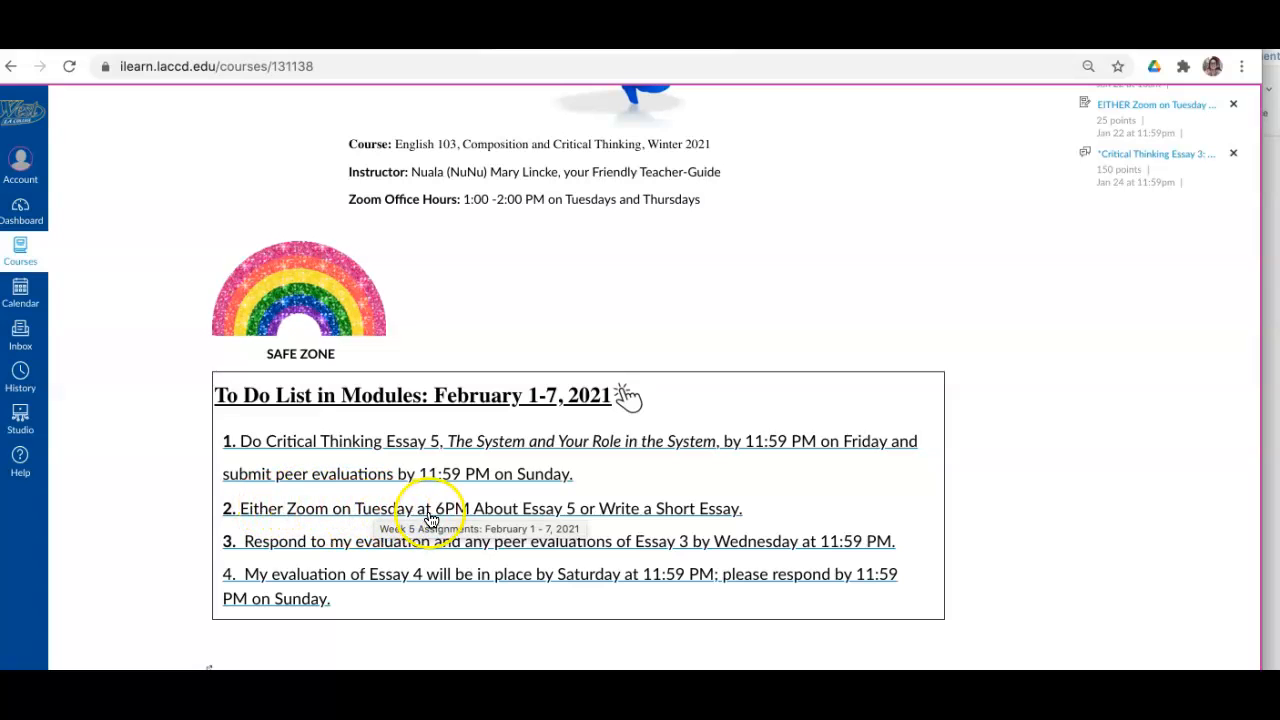
pyautogui.moveTo(630, 512)
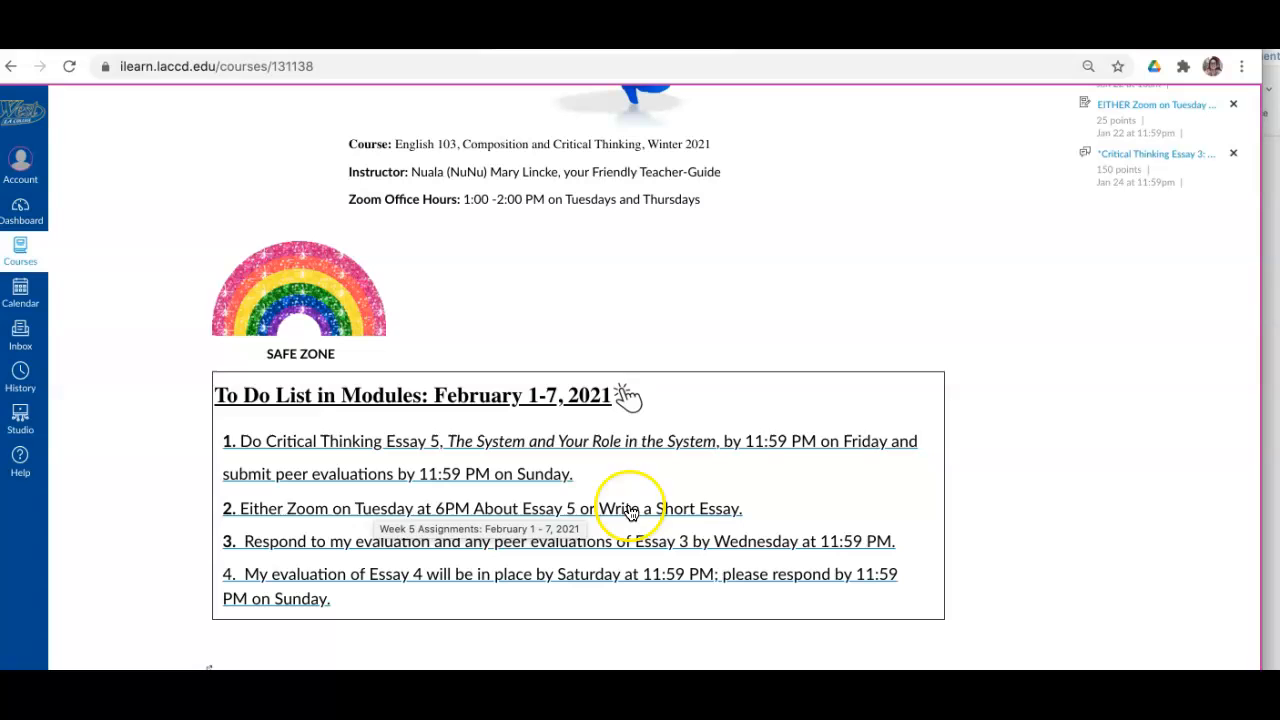
pyautogui.moveTo(752, 496)
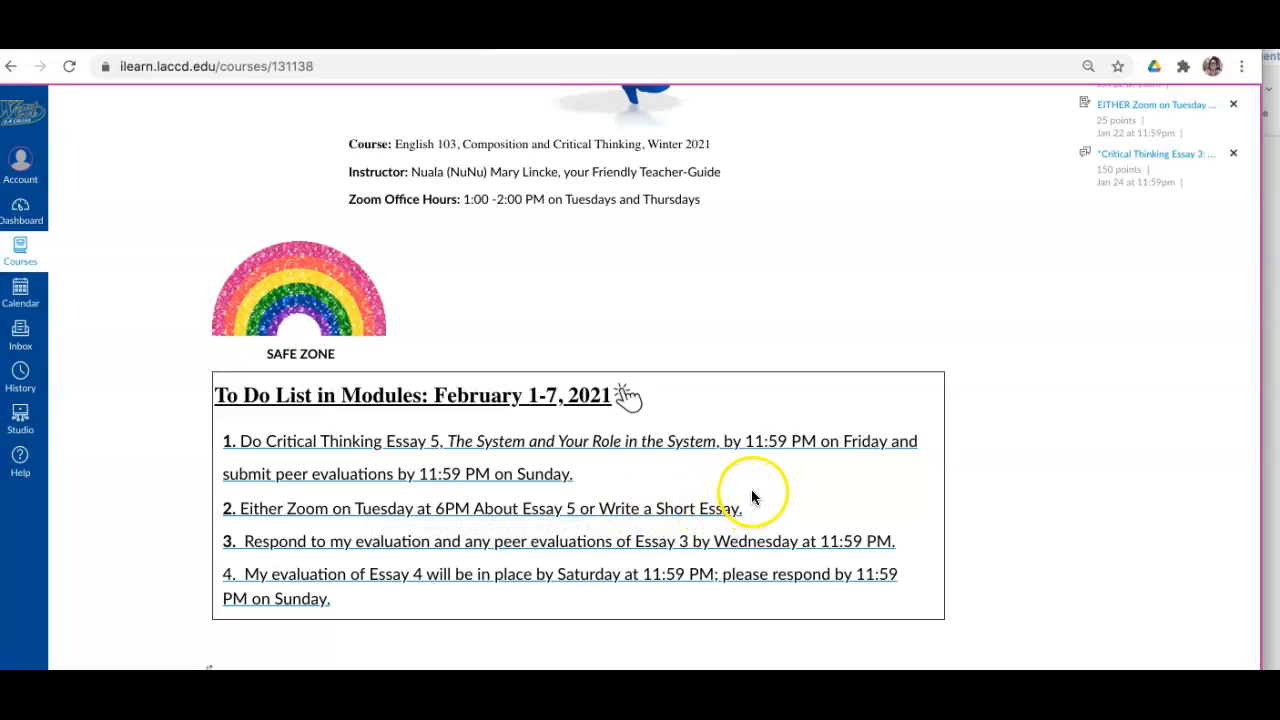
pyautogui.moveTo(220, 544)
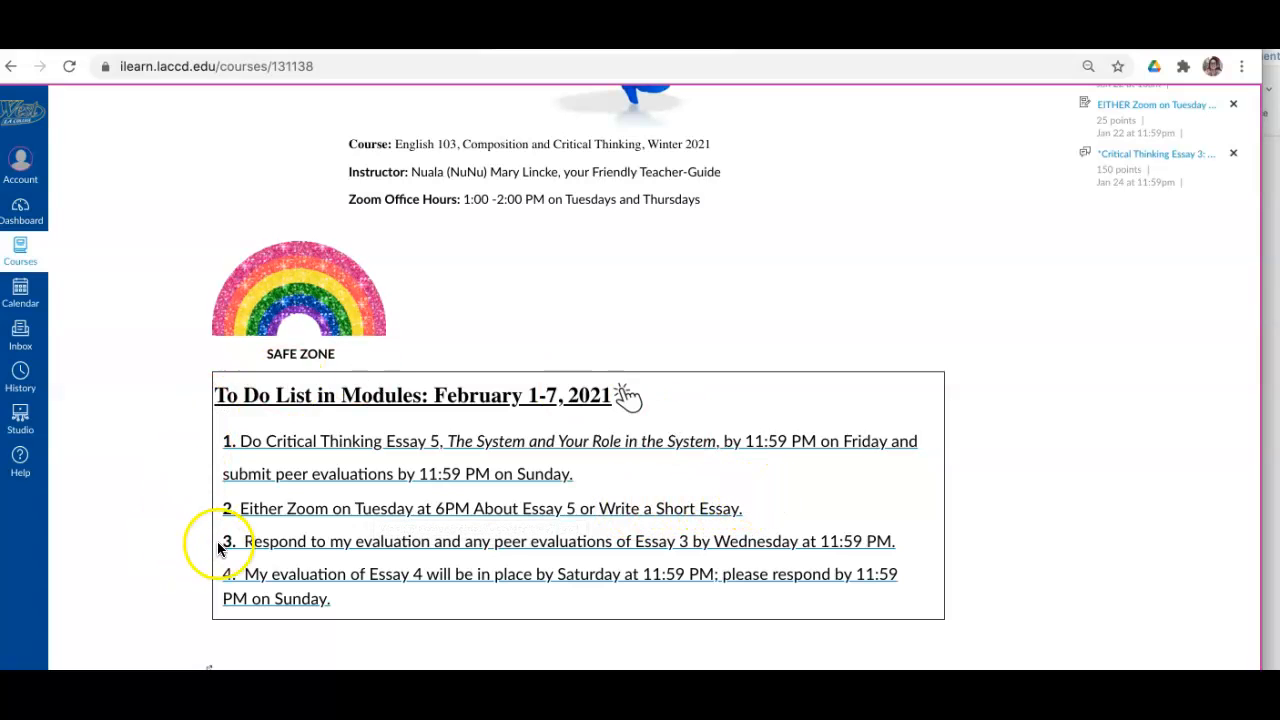
pyautogui.moveTo(450, 548)
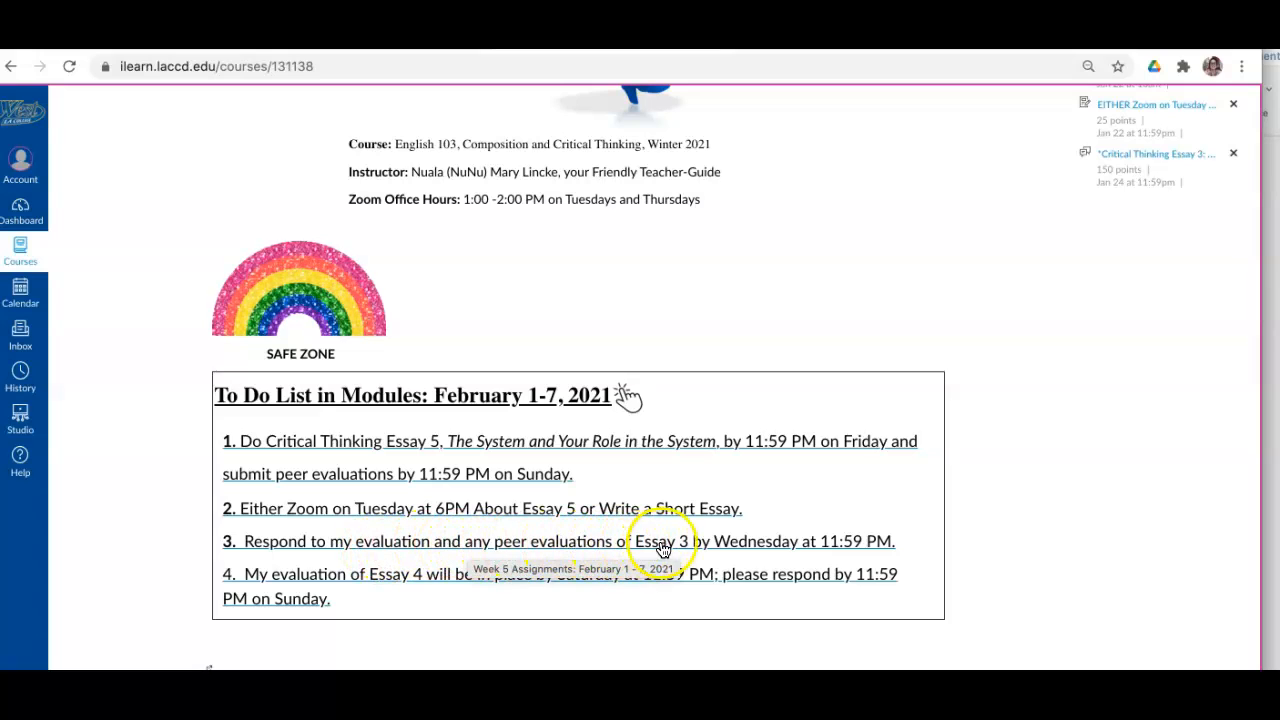
pyautogui.moveTo(784, 550)
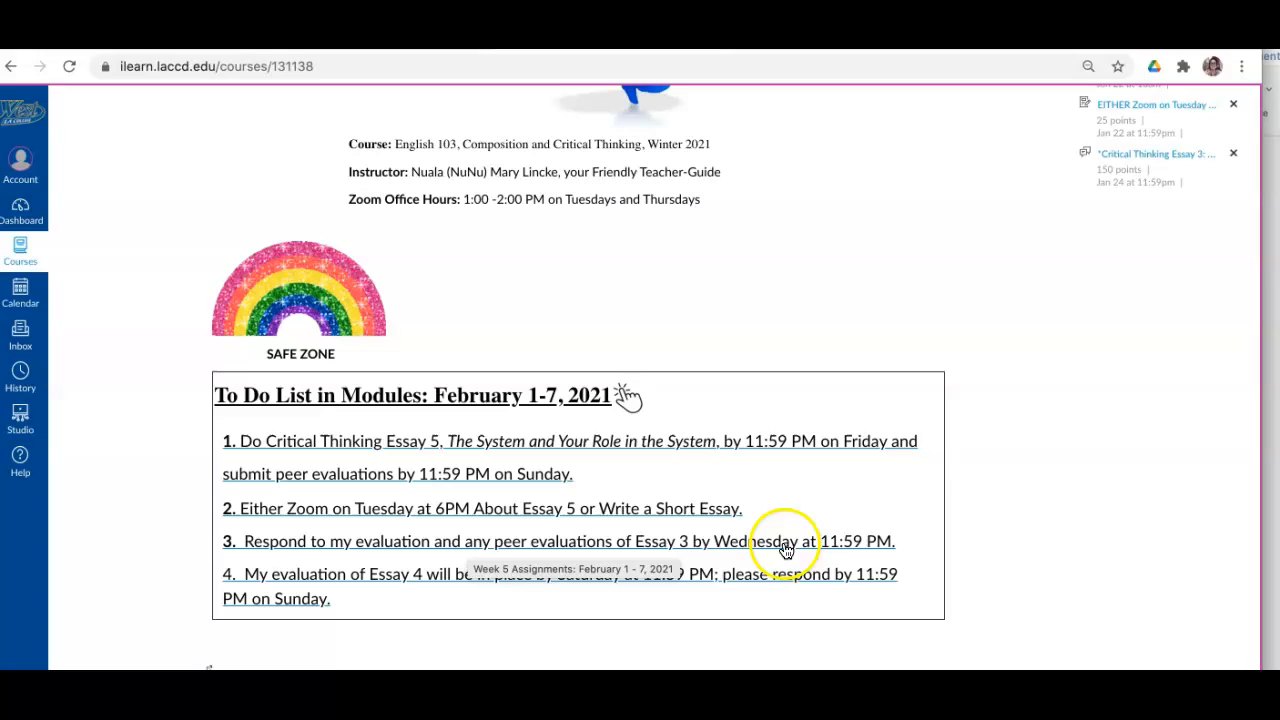
pyautogui.moveTo(910, 538)
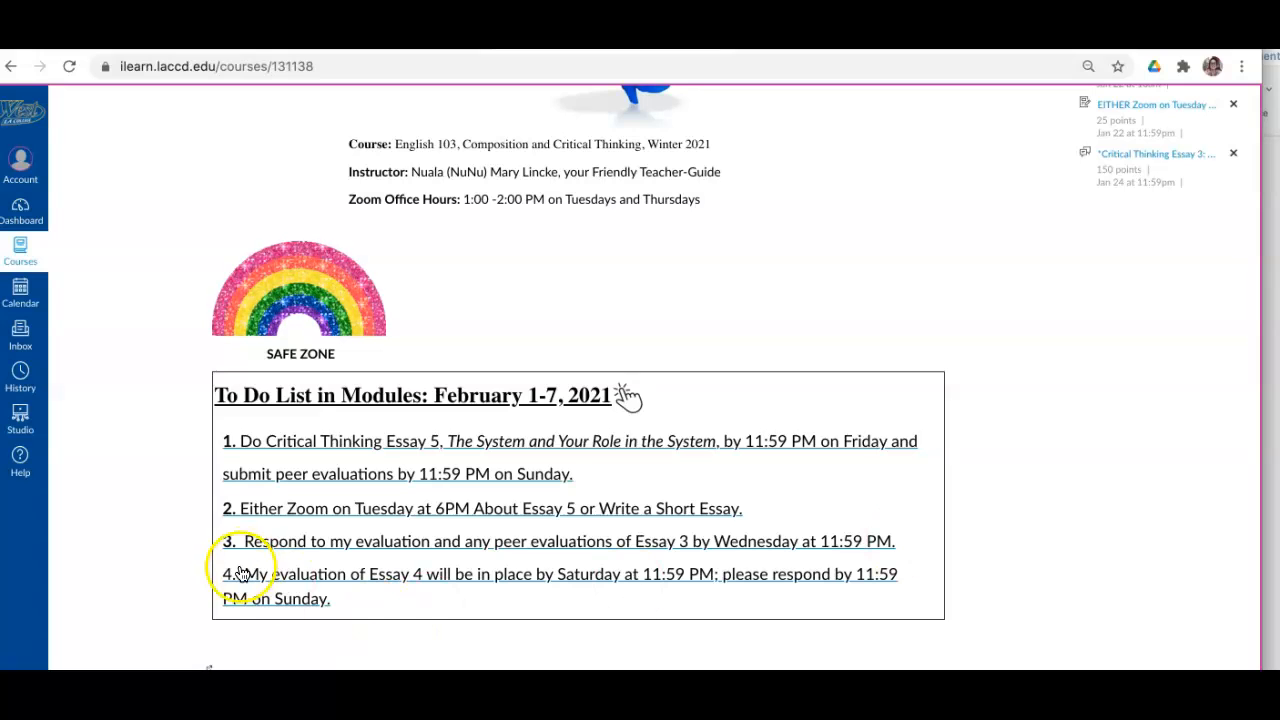
pyautogui.moveTo(224, 582)
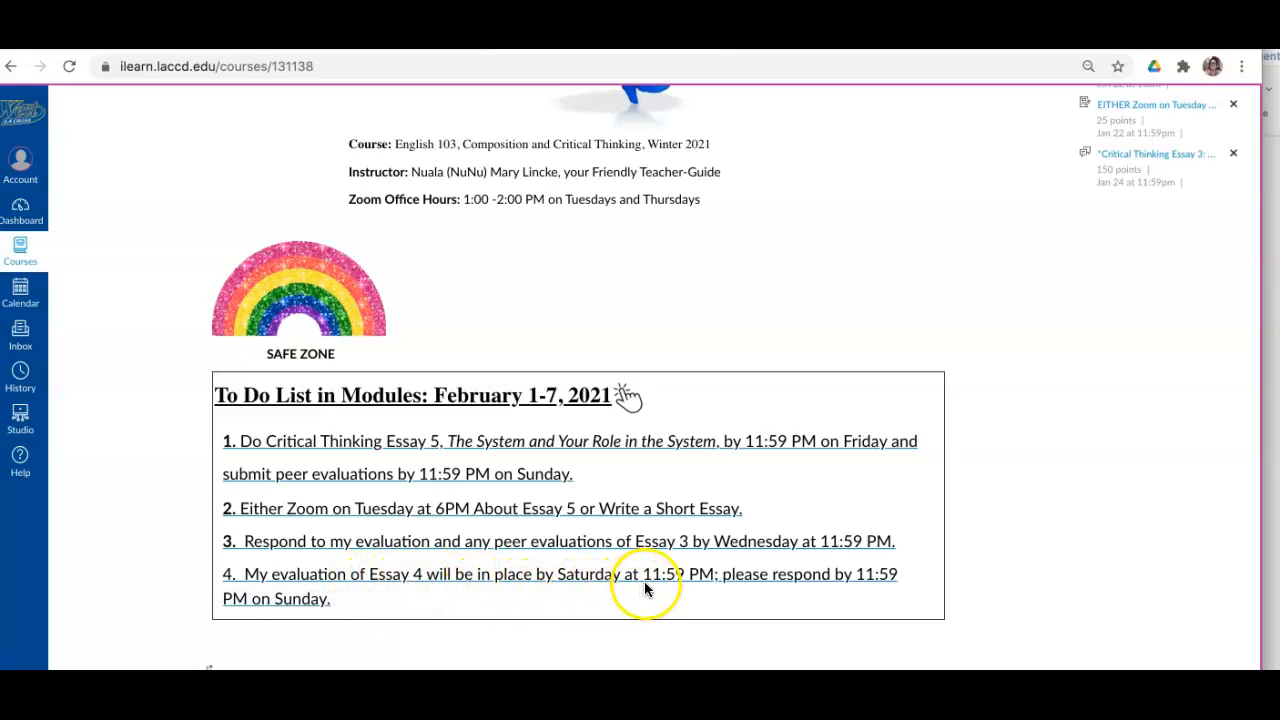
pyautogui.moveTo(778, 586)
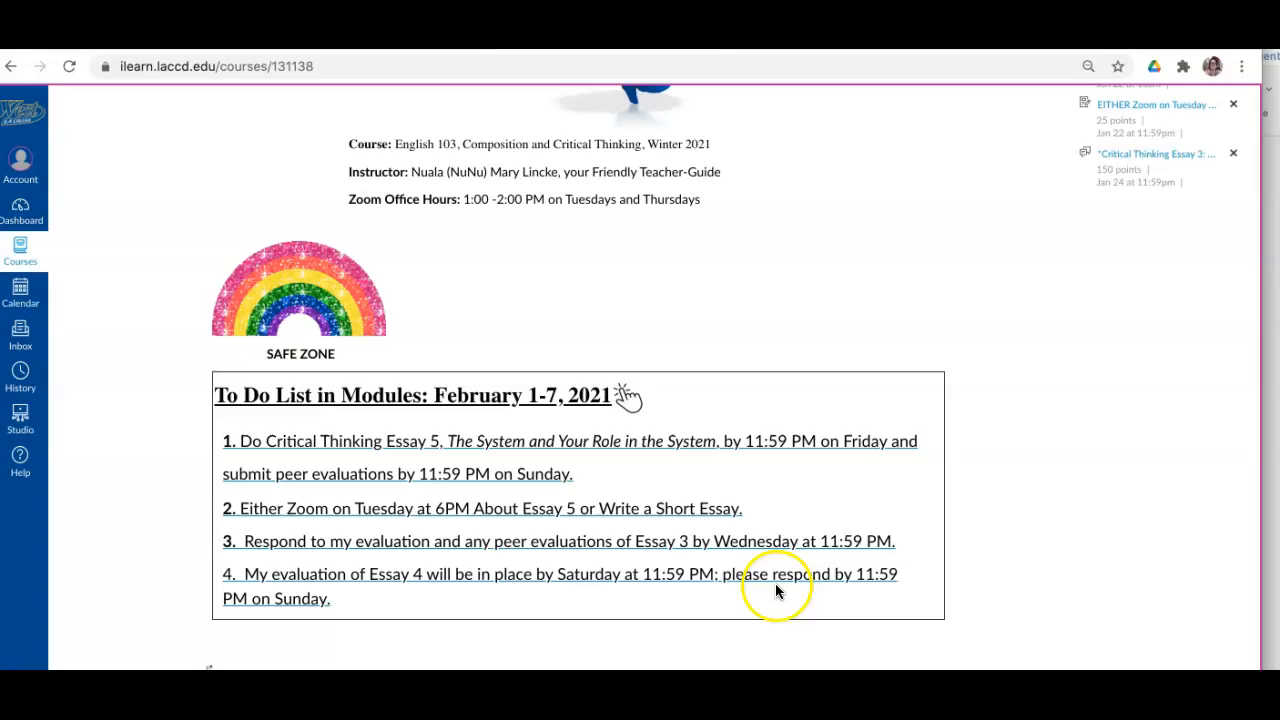
pyautogui.moveTo(292, 610)
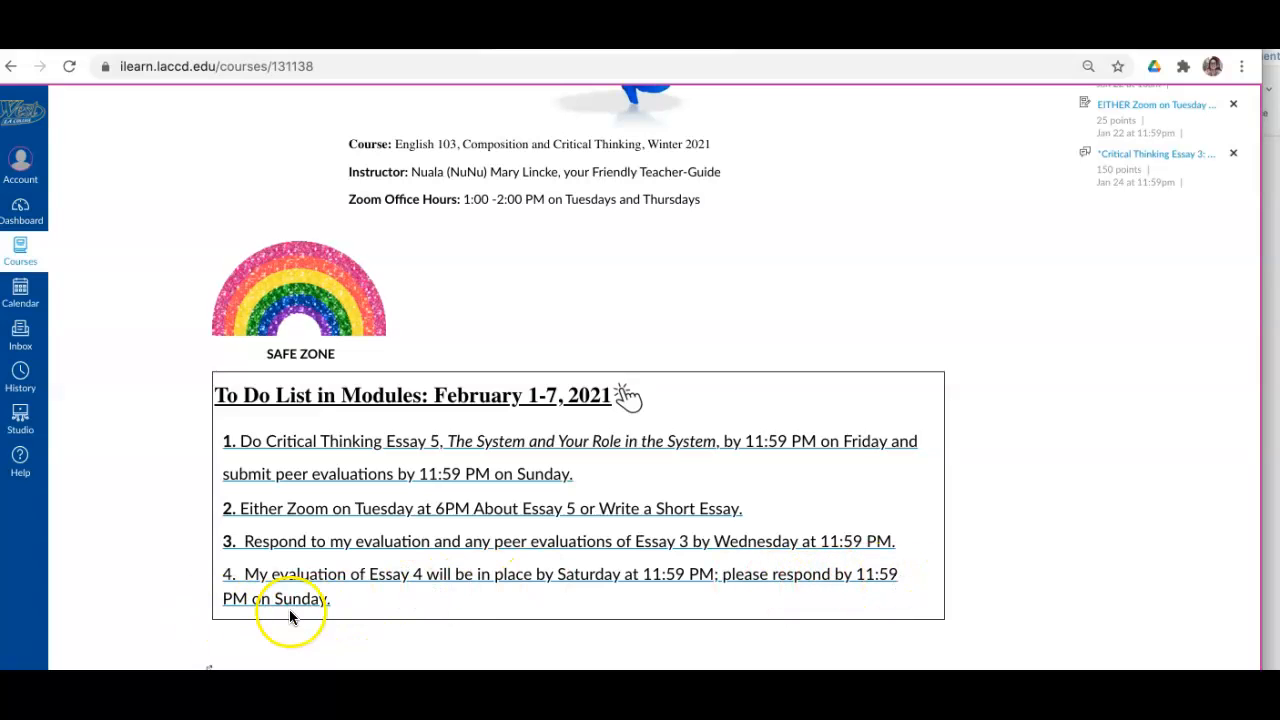